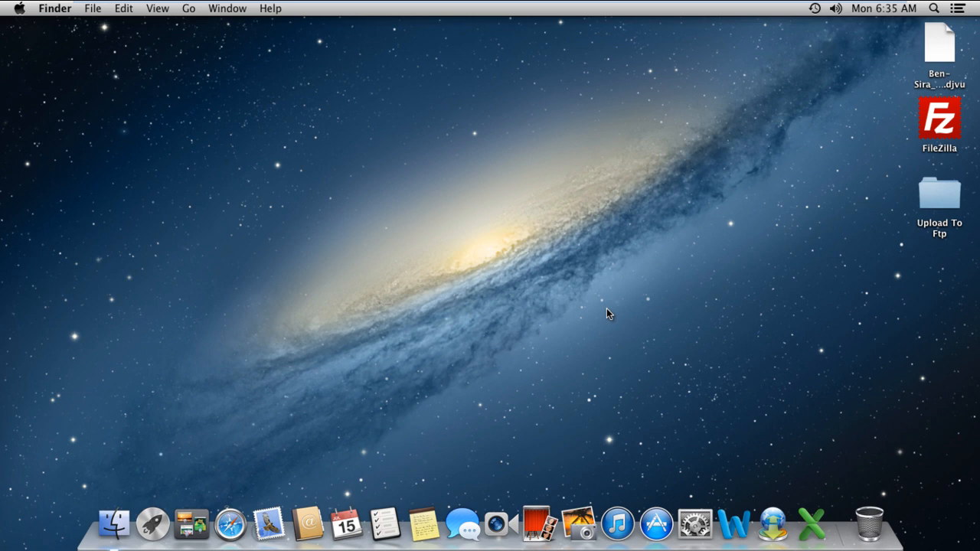
mouse_move(676, 439)
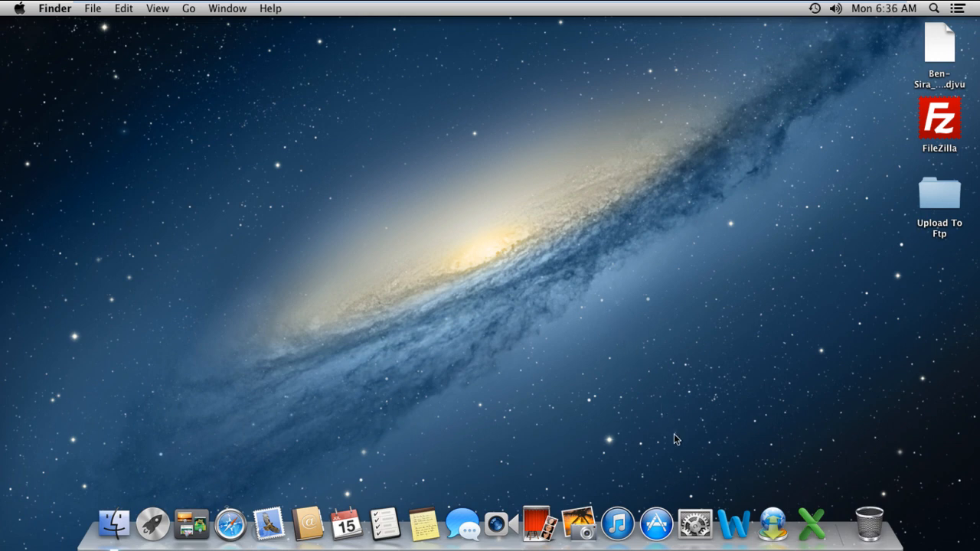
Launch System Preferences from the Dock to show all preference panes.
click(692, 524)
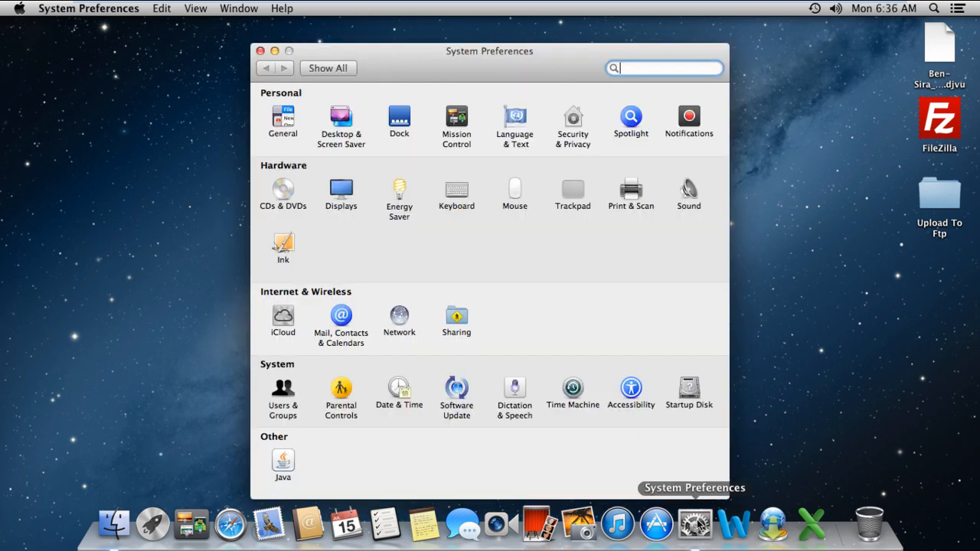
mouse_move(364, 225)
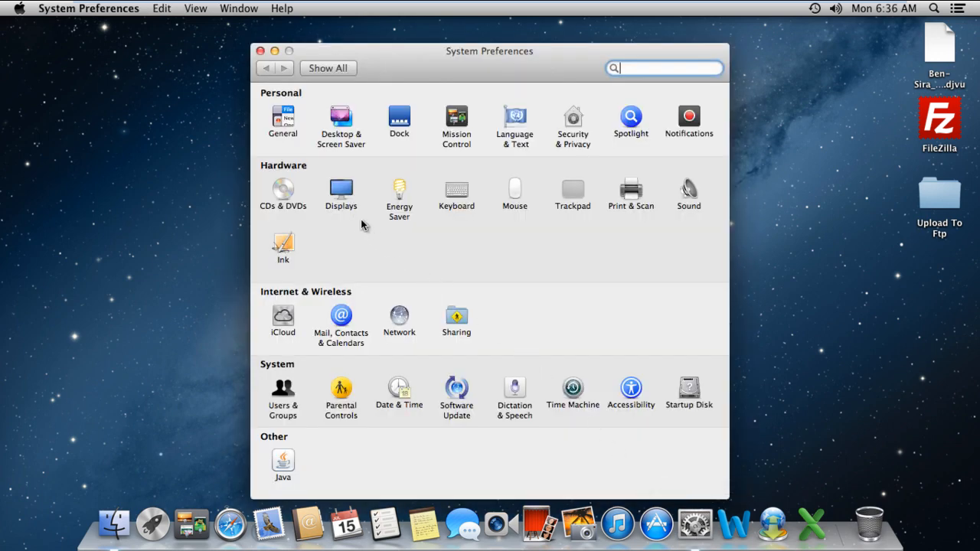
mouse_move(354, 213)
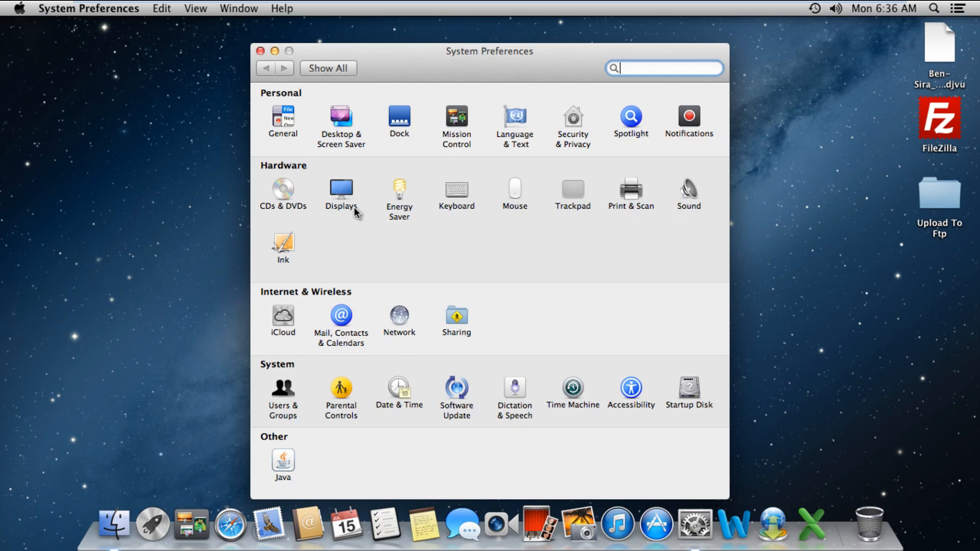
In Displays, choose the Scaled resolution 1280 × 768 and close the window.
click(340, 192)
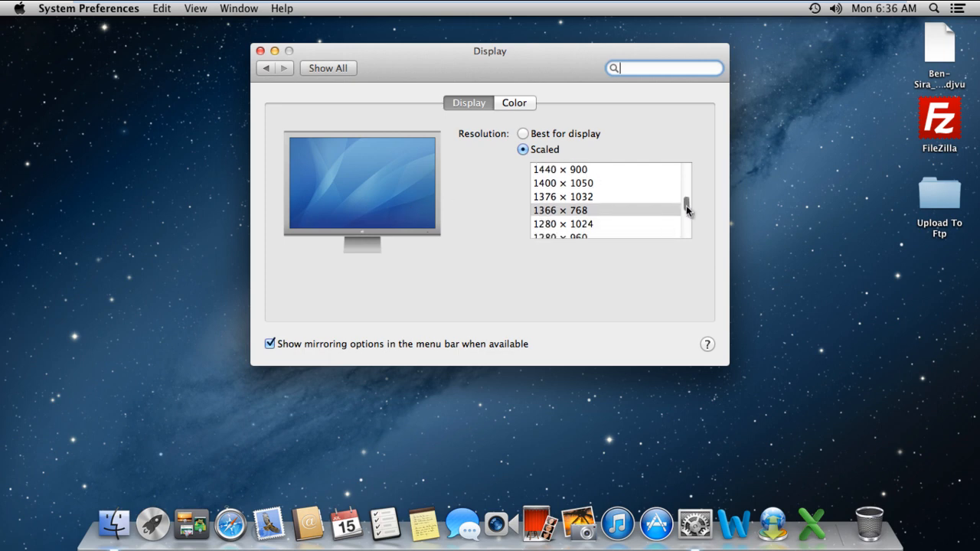
scroll(down, 3)
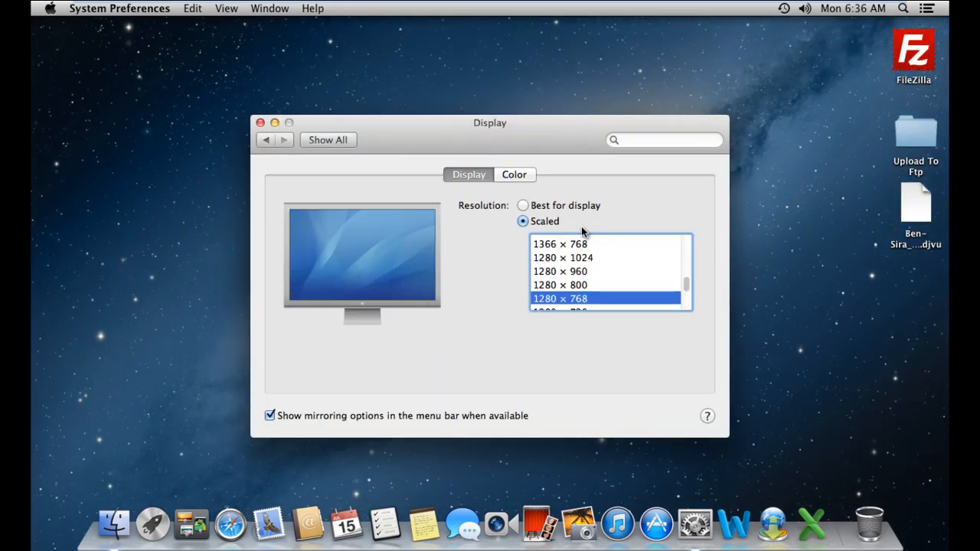
mouse_move(592, 235)
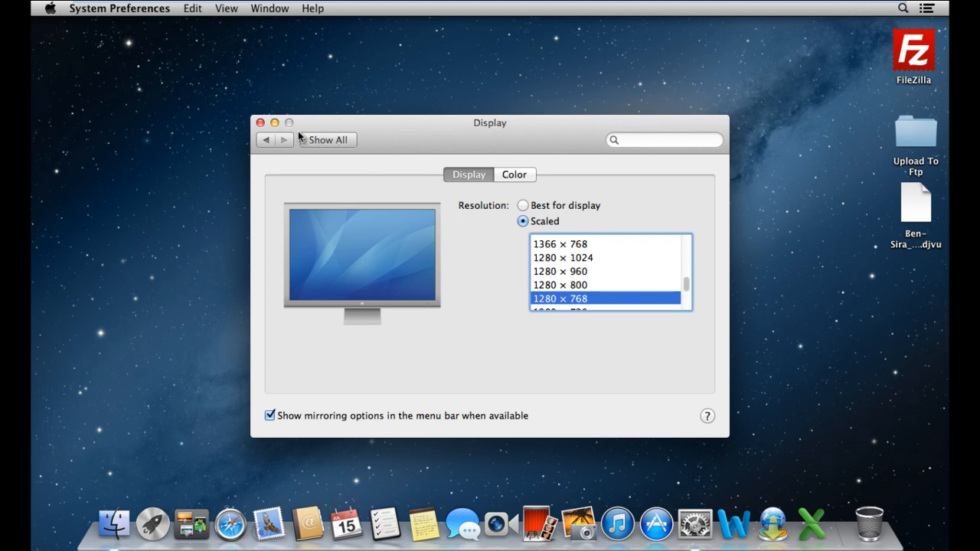
click(262, 122)
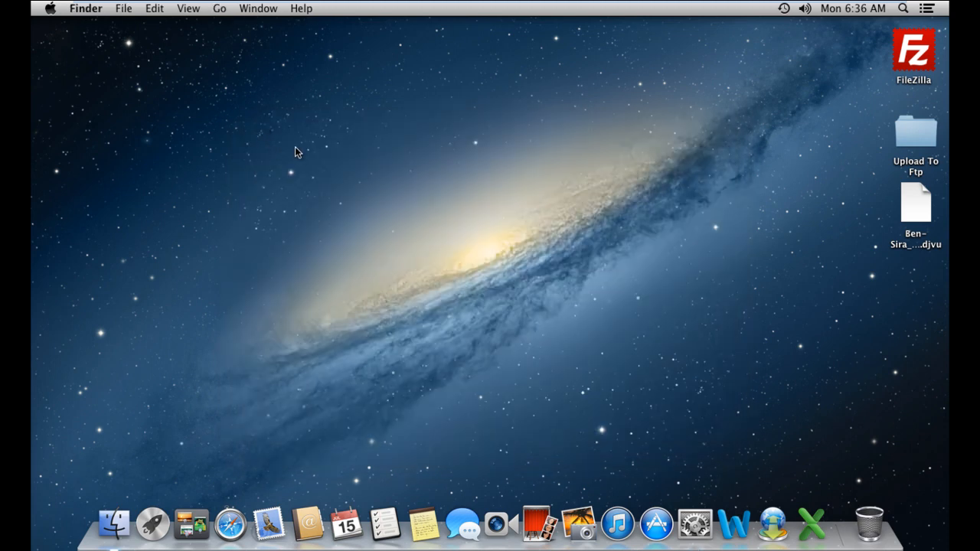
mouse_move(897, 34)
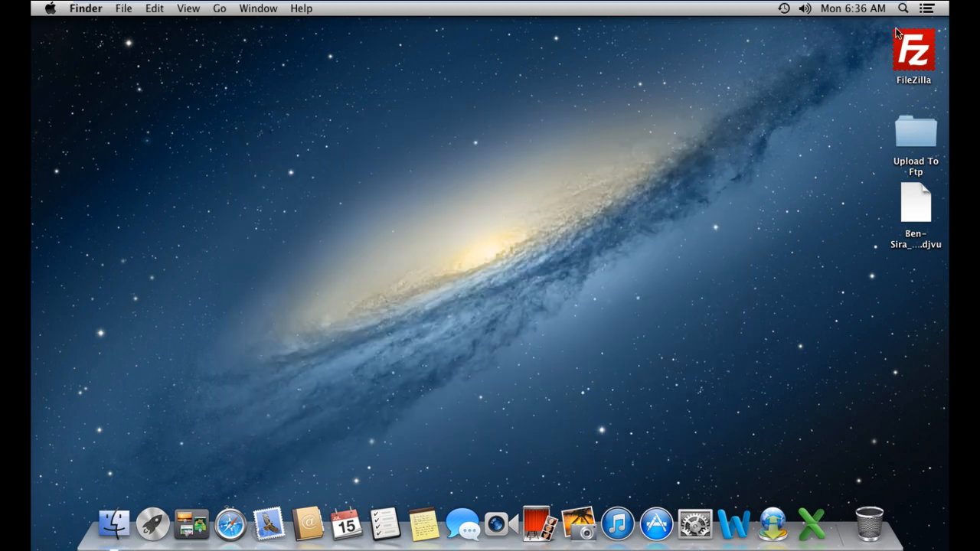
Search Spotlight for 'Displays' and reopen the pane, still showing 1280 × 768 scaled.
click(903, 9)
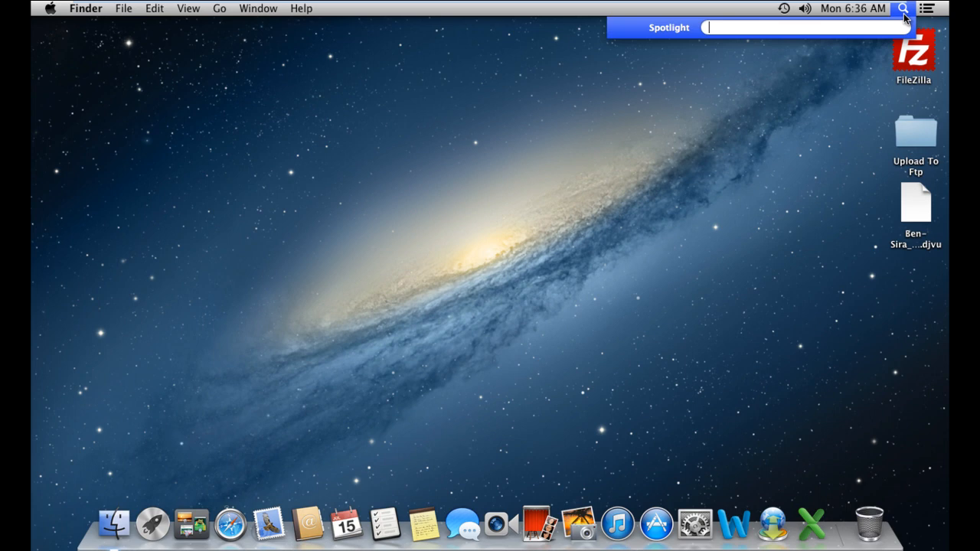
text(Display)
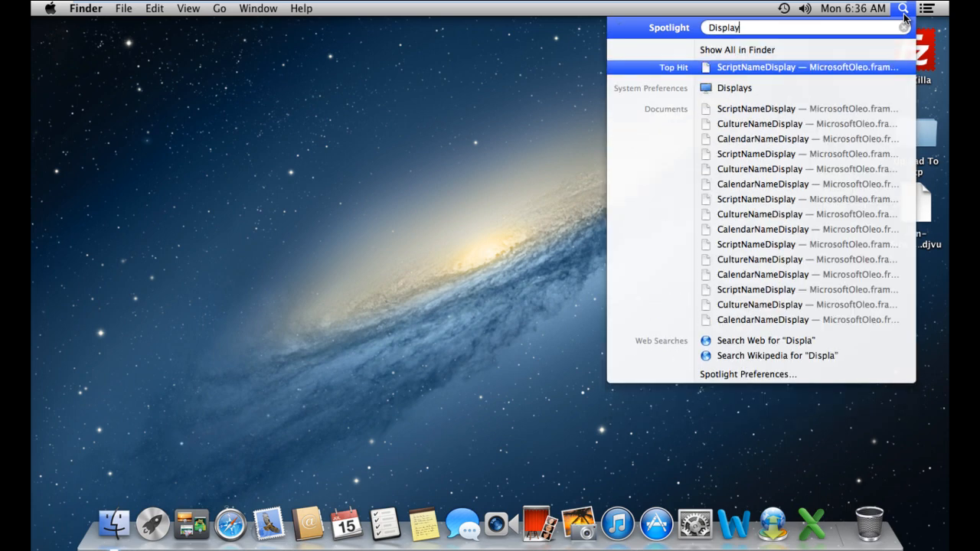
text(s)
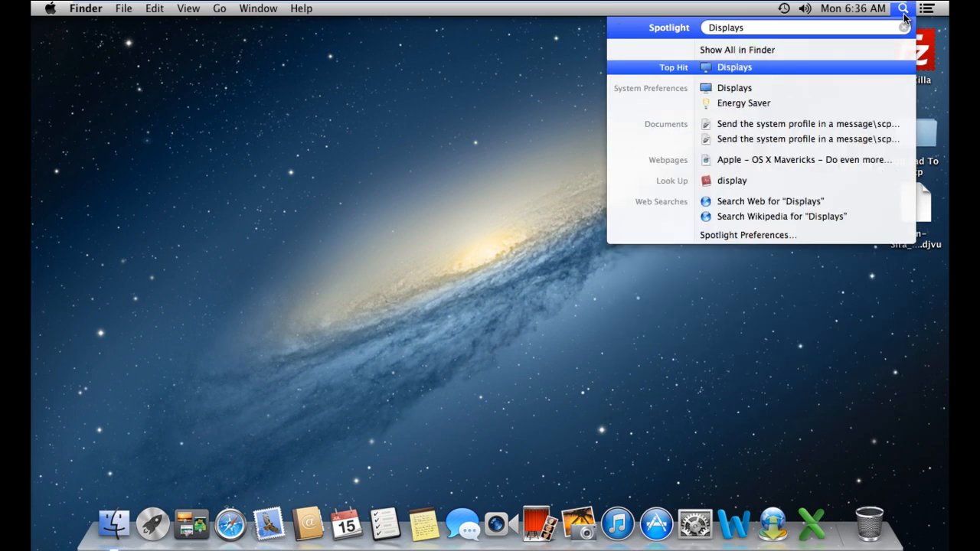
click(903, 9)
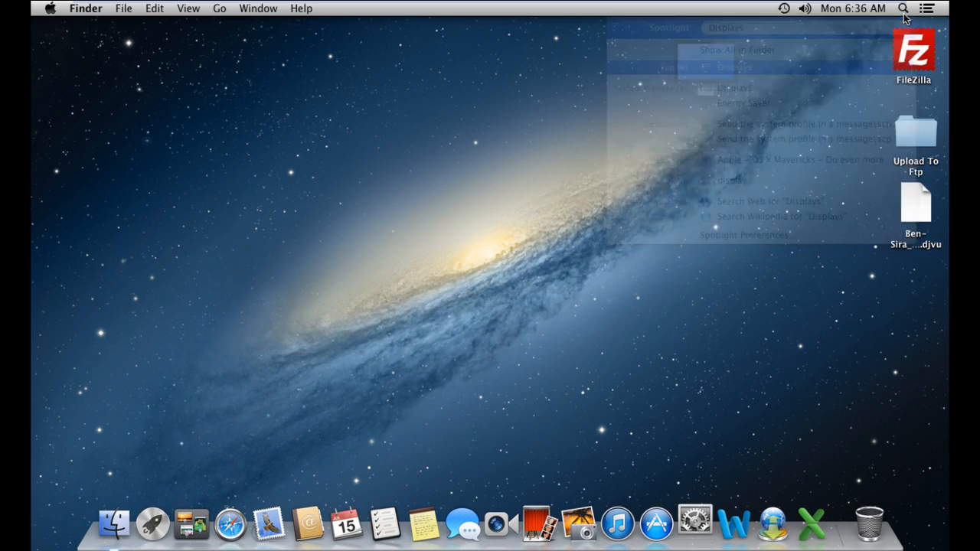
click(732, 87)
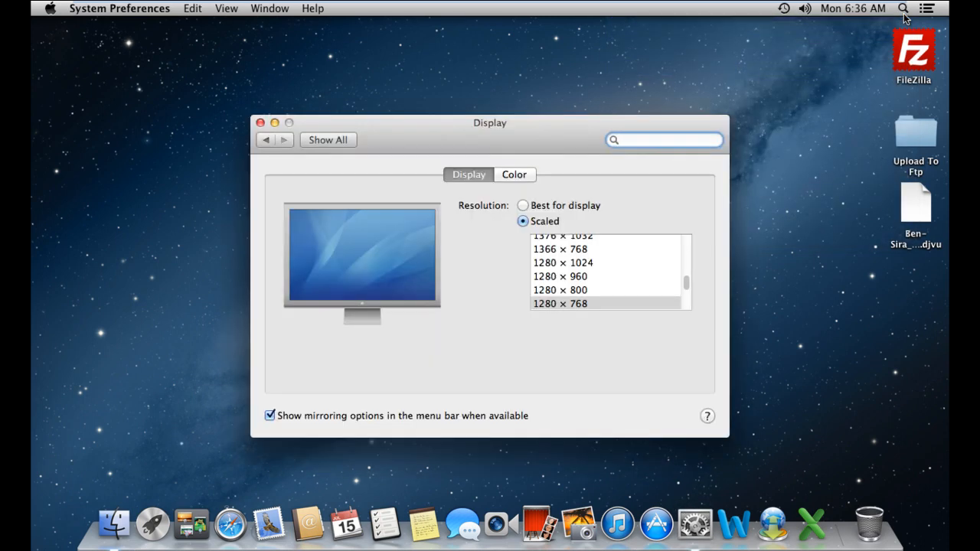